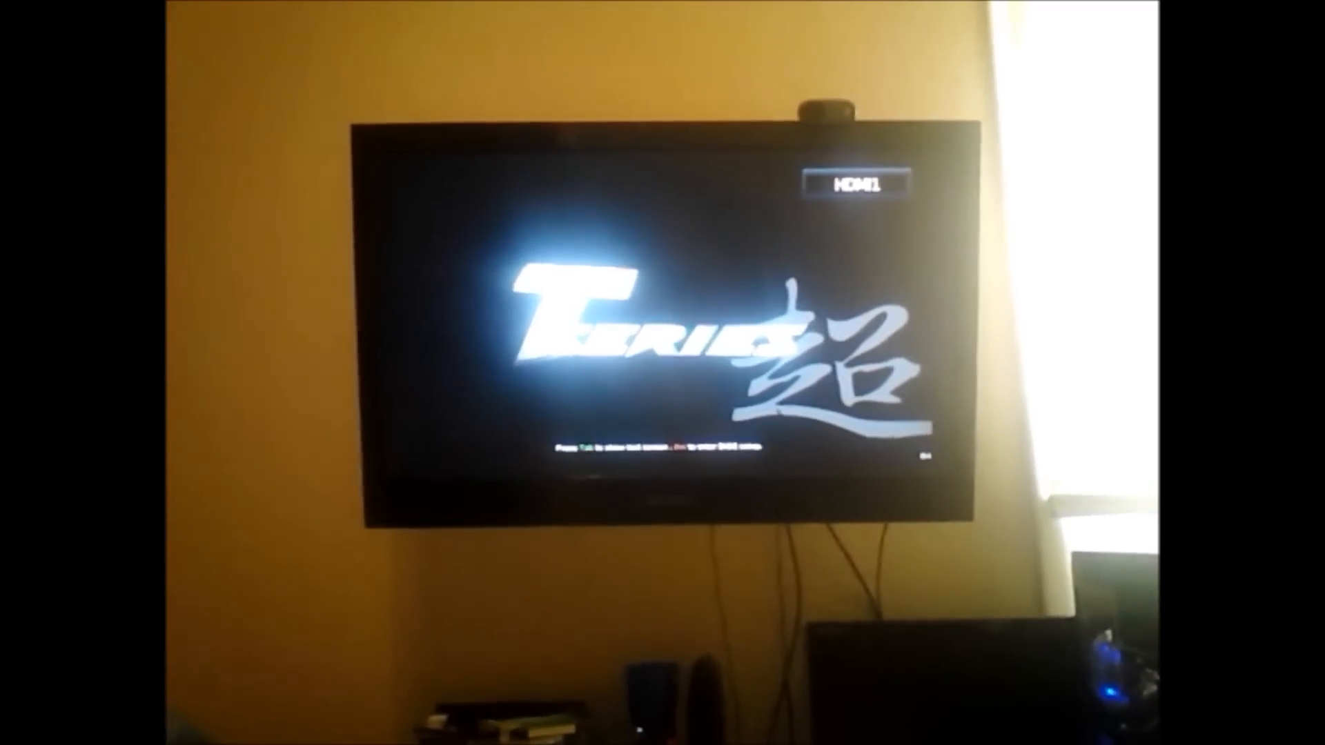
Step: Enter the BIOS firmware settings during the T-Series boot screen
key(Delete)
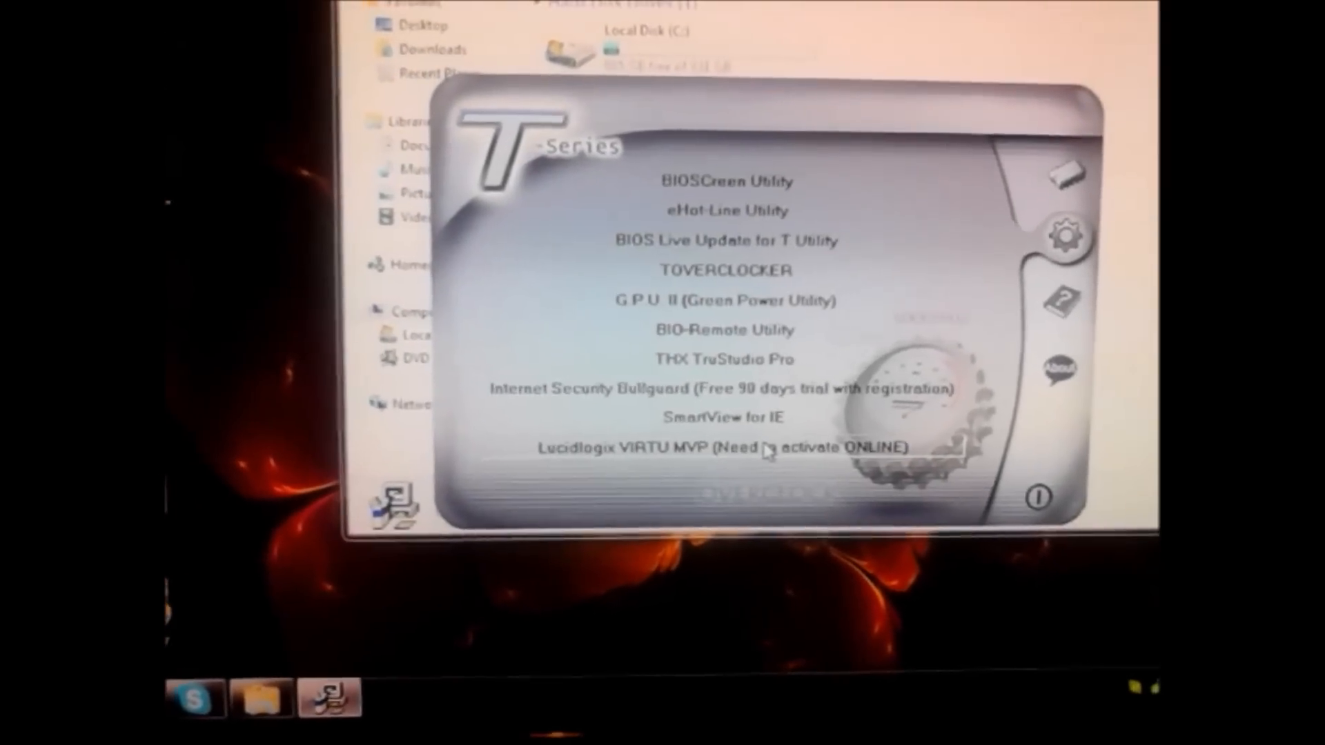
Step: Start the Lucidlogix VIRTU MVP installer and accept replacing the current driver
click(719, 448)
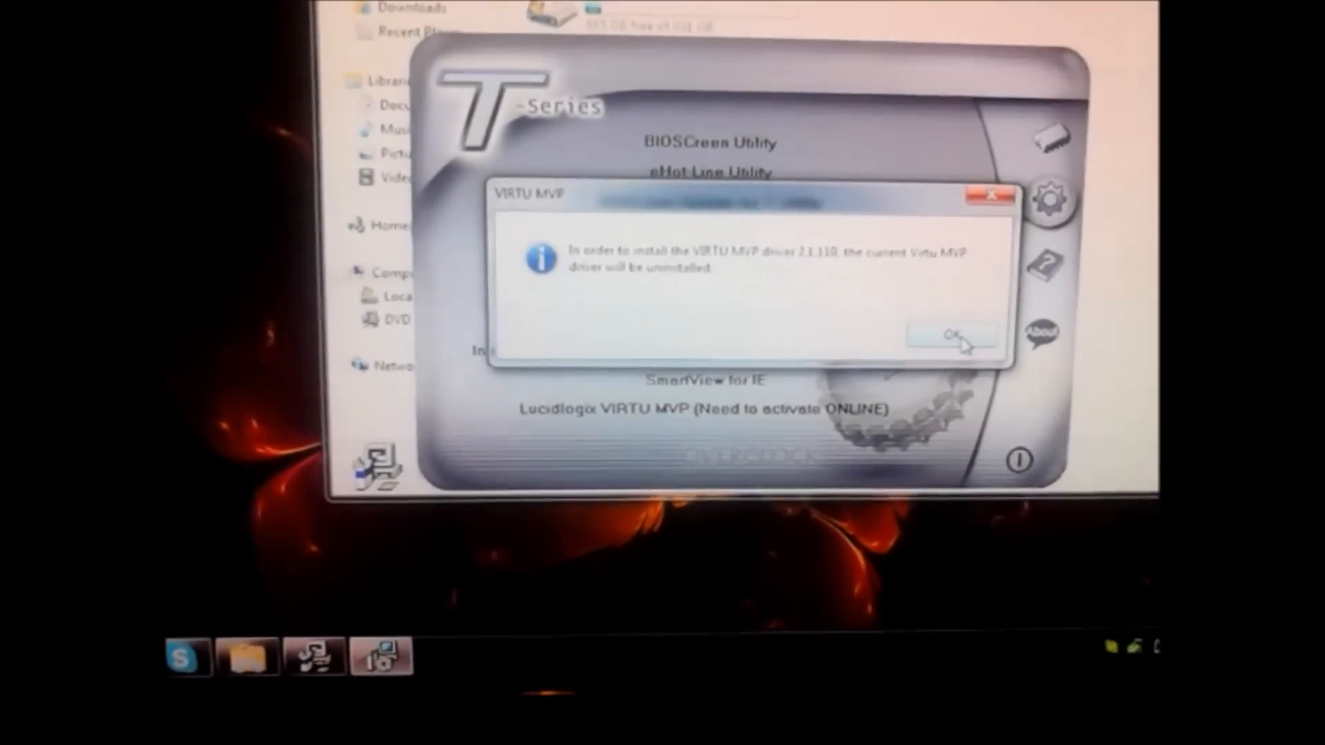
click(951, 334)
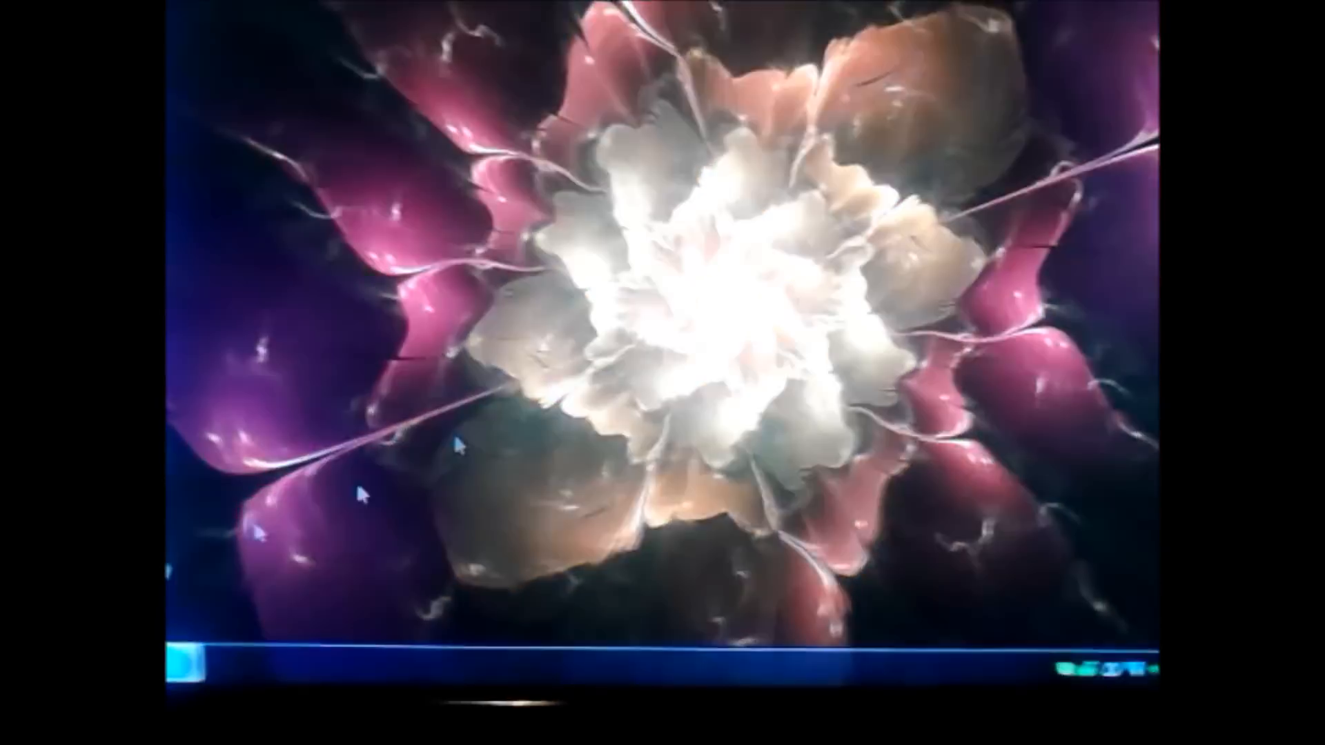
Step: Return to the Windows desktop after the Virtu MVP install and restart finish
click(186, 634)
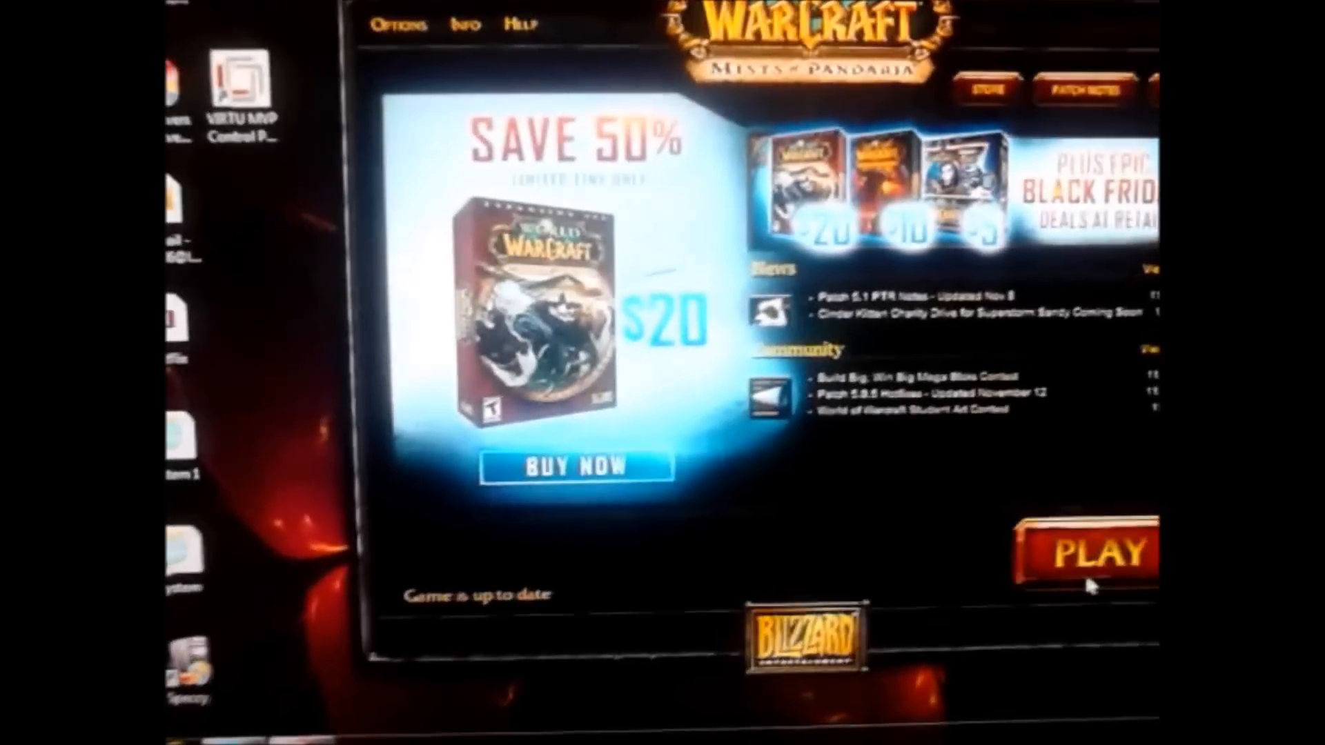
Step: Launch World of Warcraft from its launcher to reach the login screen with FPS shown
click(1090, 549)
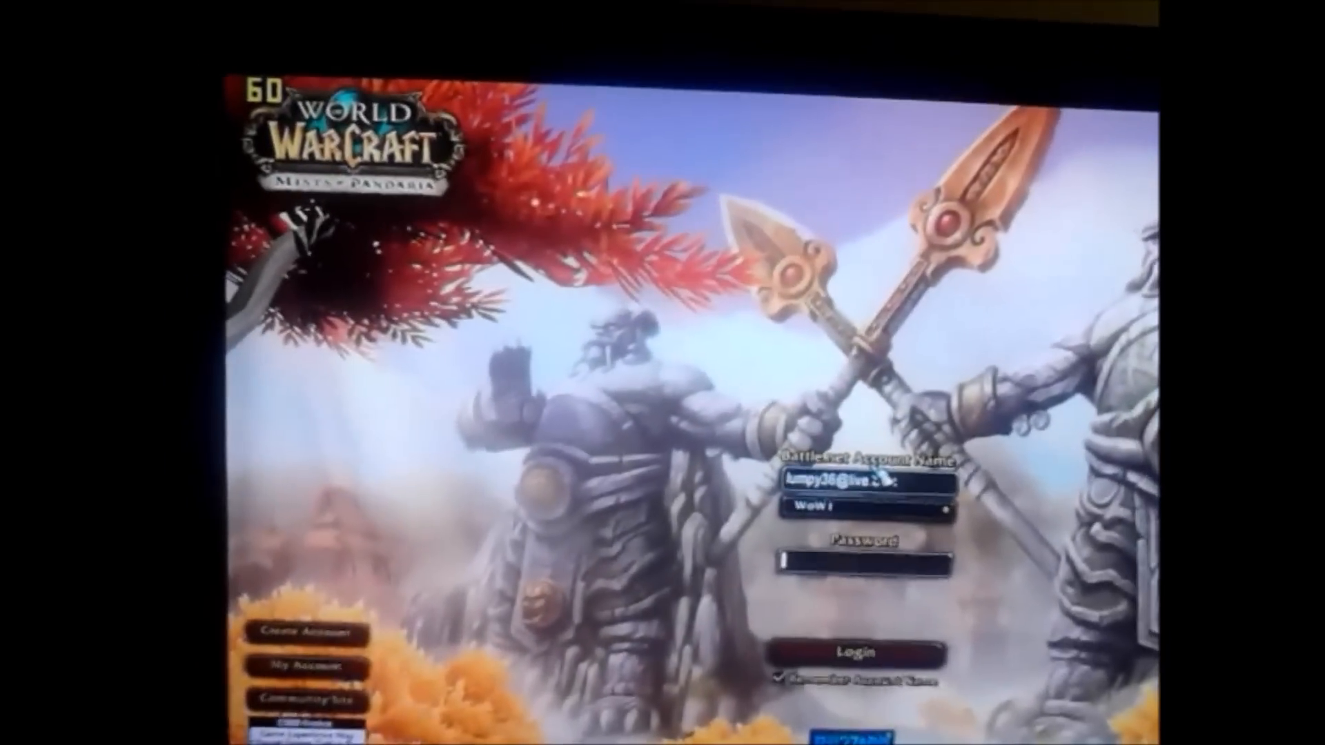